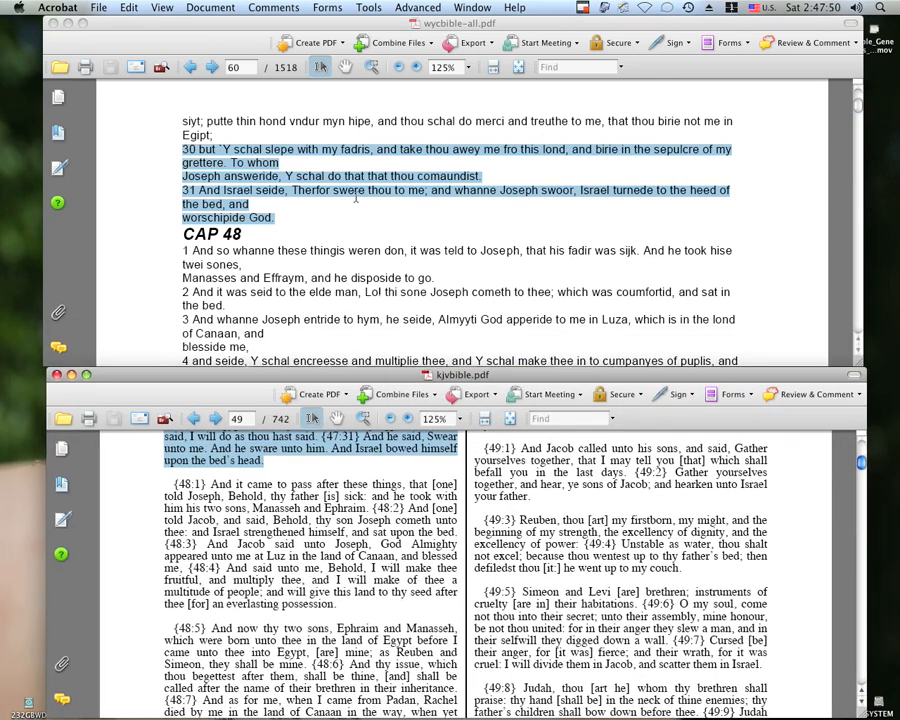
# - Scroll the Wycliffe Bible down until CAP 48 sits near the top of its window
pyautogui.scroll(-3)
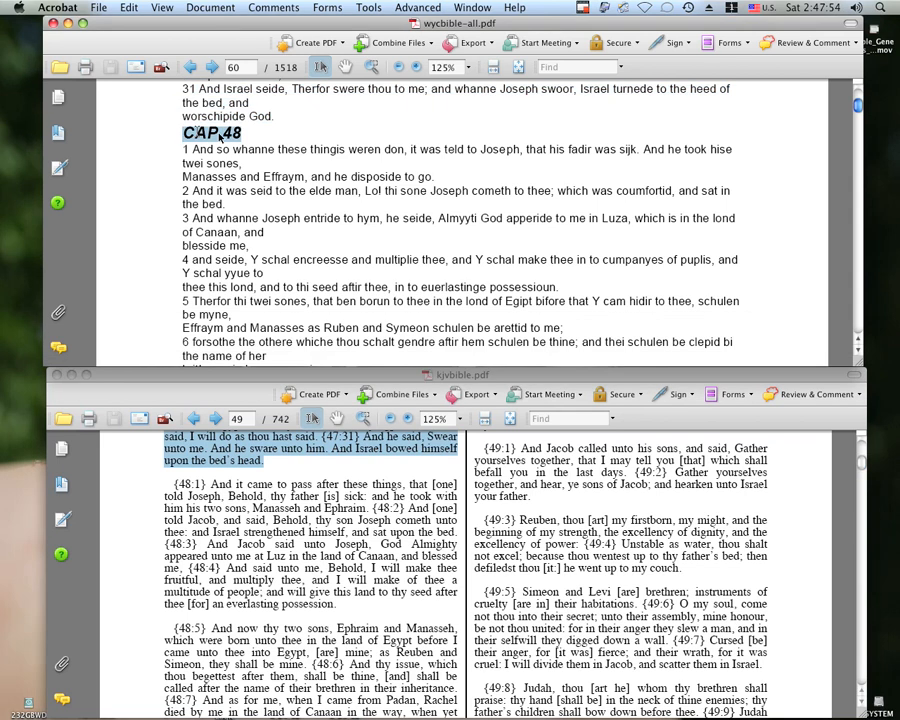
pyautogui.click(58, 96)
pyautogui.write('Gen. CAP 48')
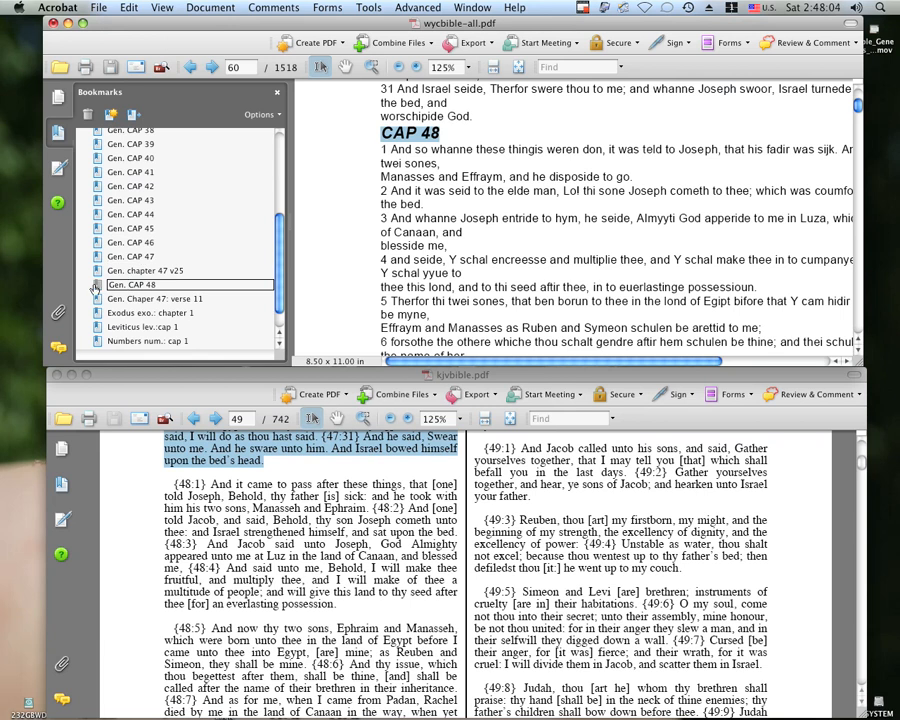
pyautogui.click(132, 284)
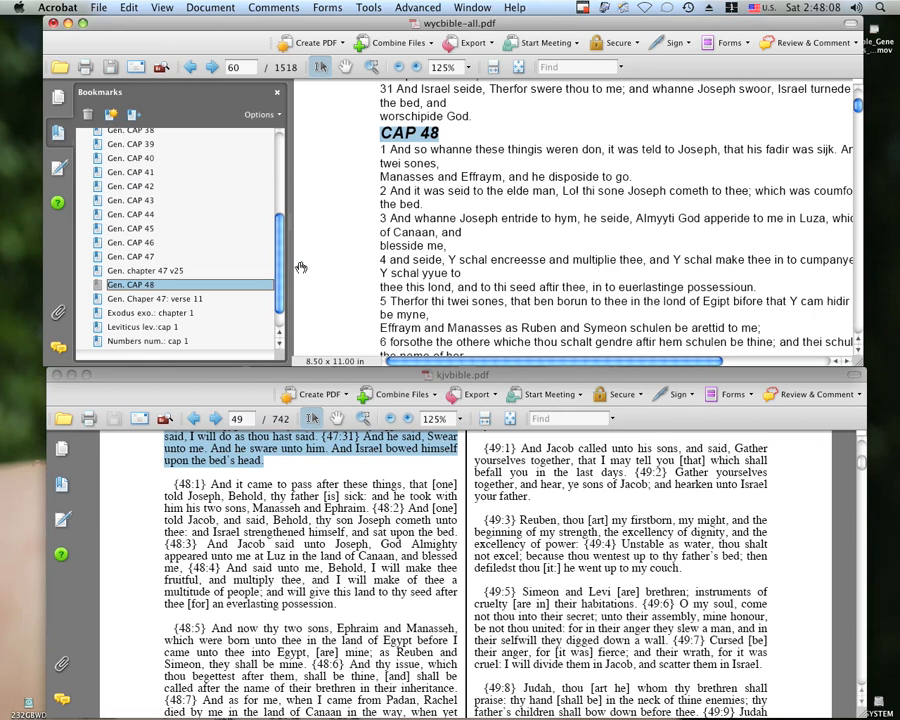
pyautogui.moveTo(230, 488)
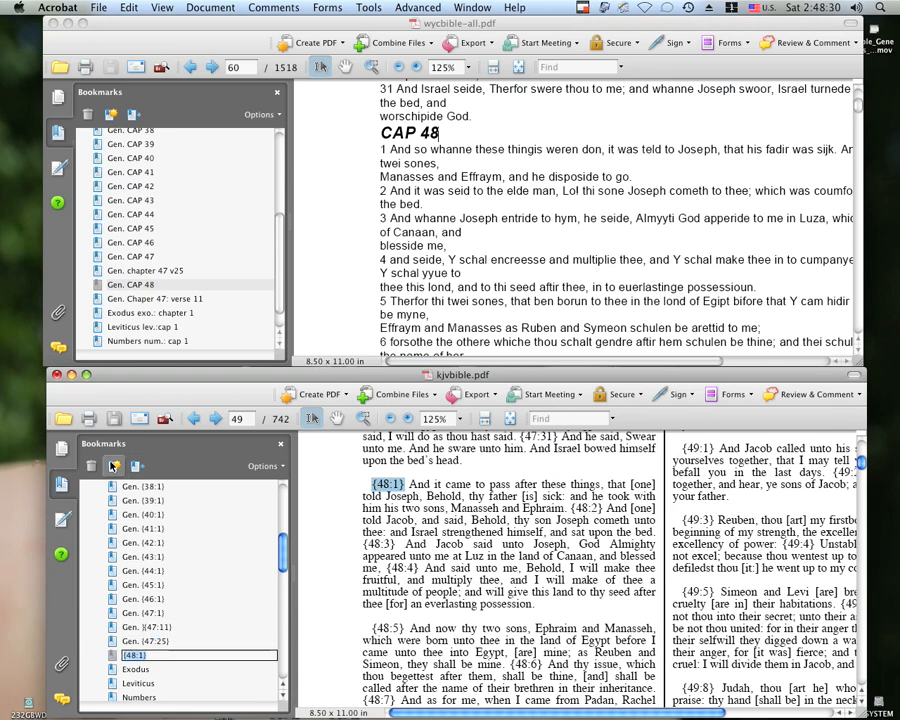
pyautogui.click(114, 466)
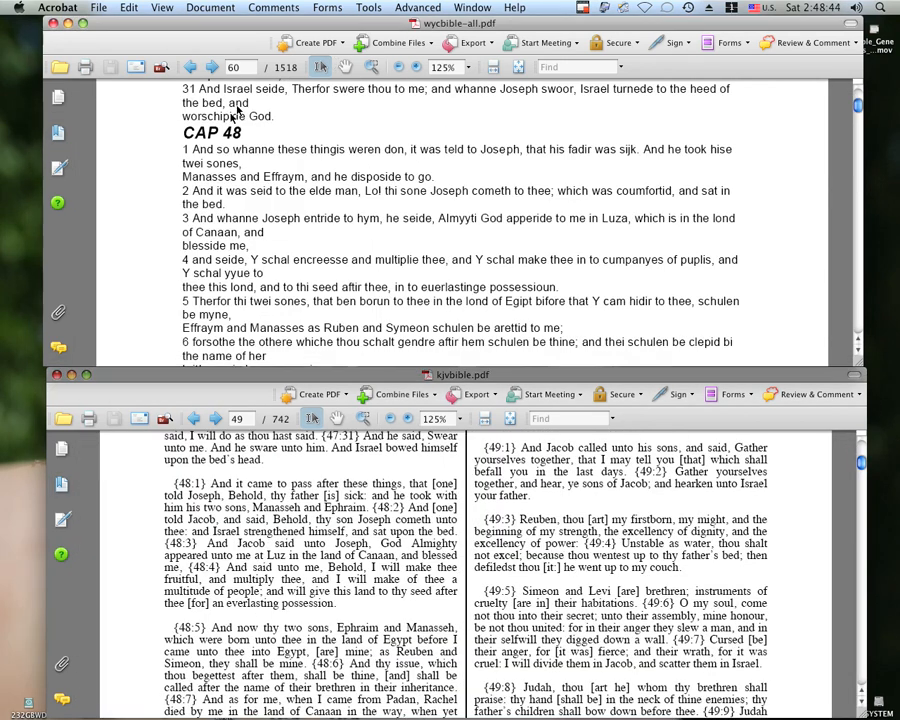
# - Highlight verse 48:1 in the Wycliffe PDF and the matching 48:1 in the King James PDF
pyautogui.moveTo(182, 148); pyautogui.dragTo(436, 176)
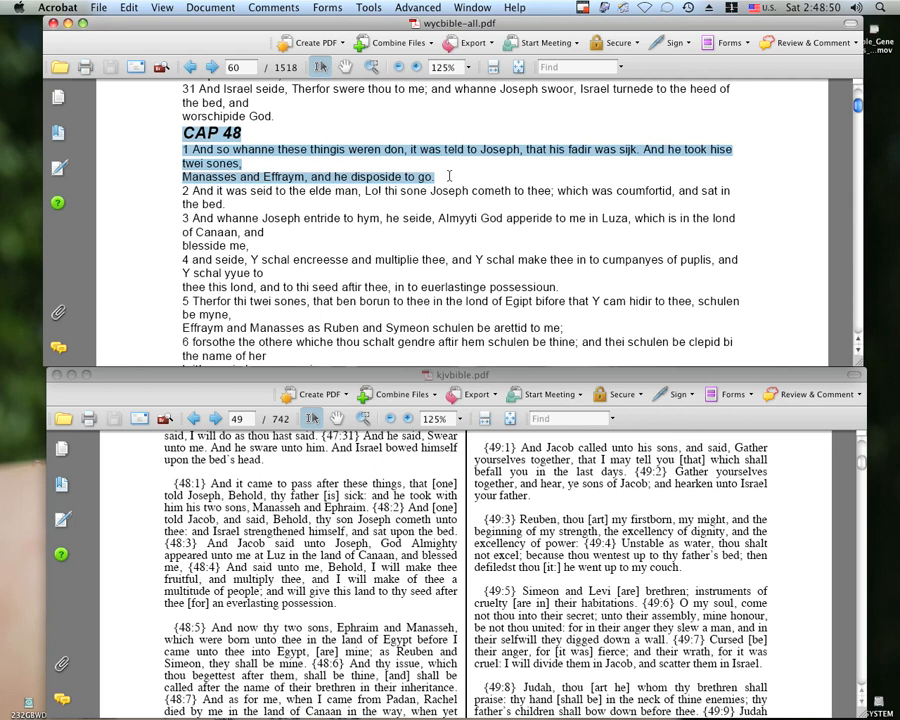
pyautogui.moveTo(276, 168)
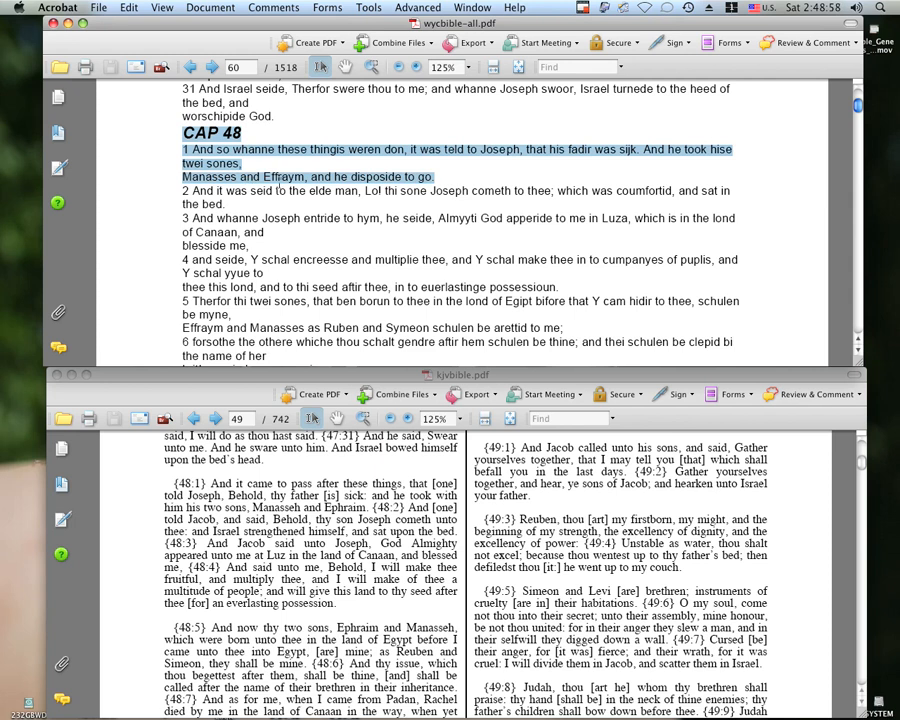
pyautogui.moveTo(438, 200)
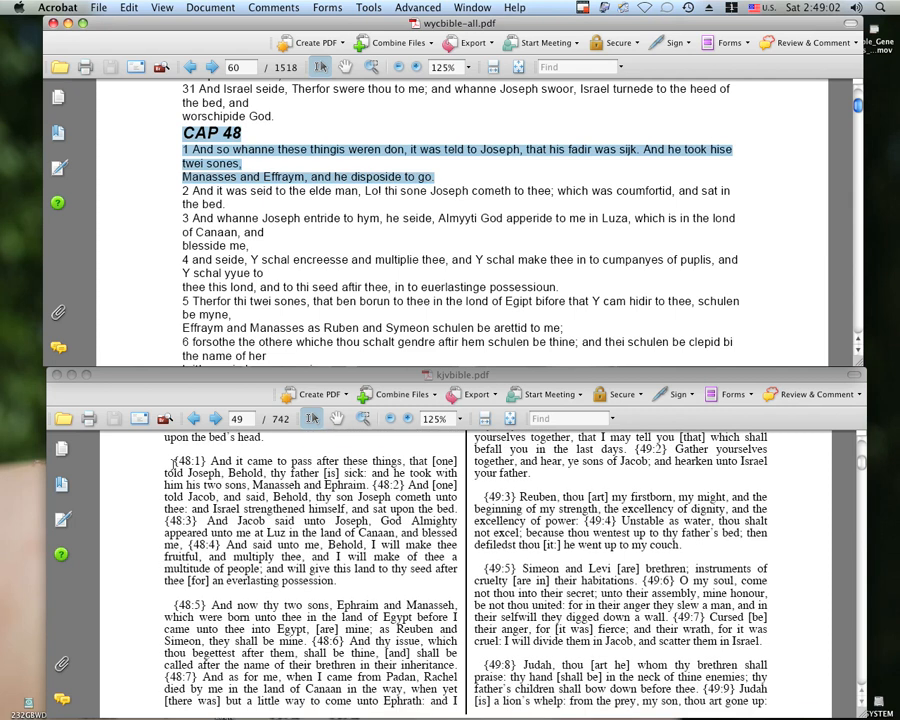
pyautogui.moveTo(170, 460); pyautogui.dragTo(370, 486)
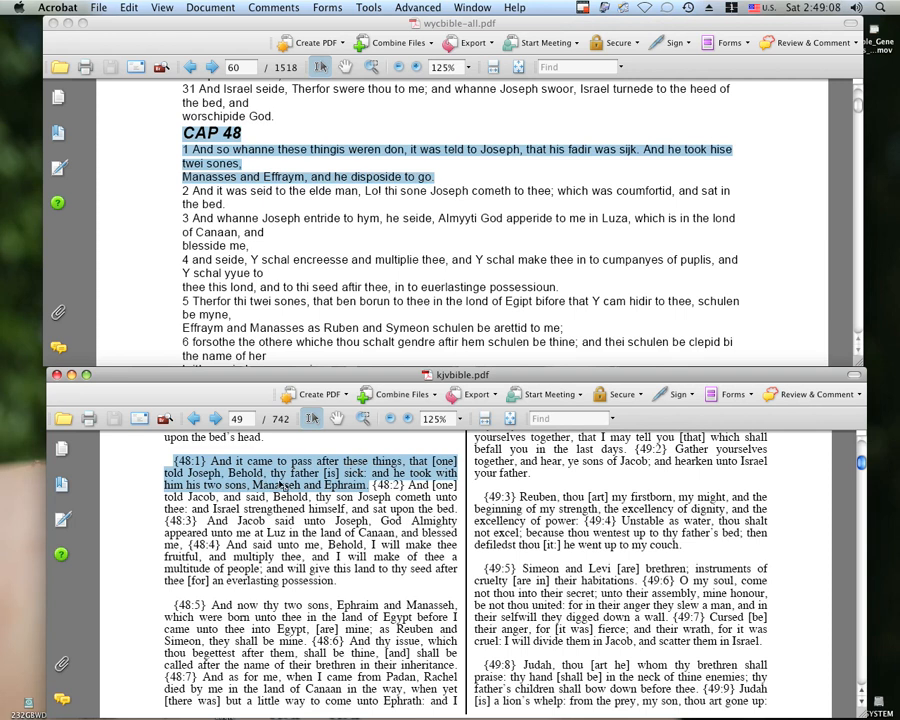
pyautogui.moveTo(198, 496)
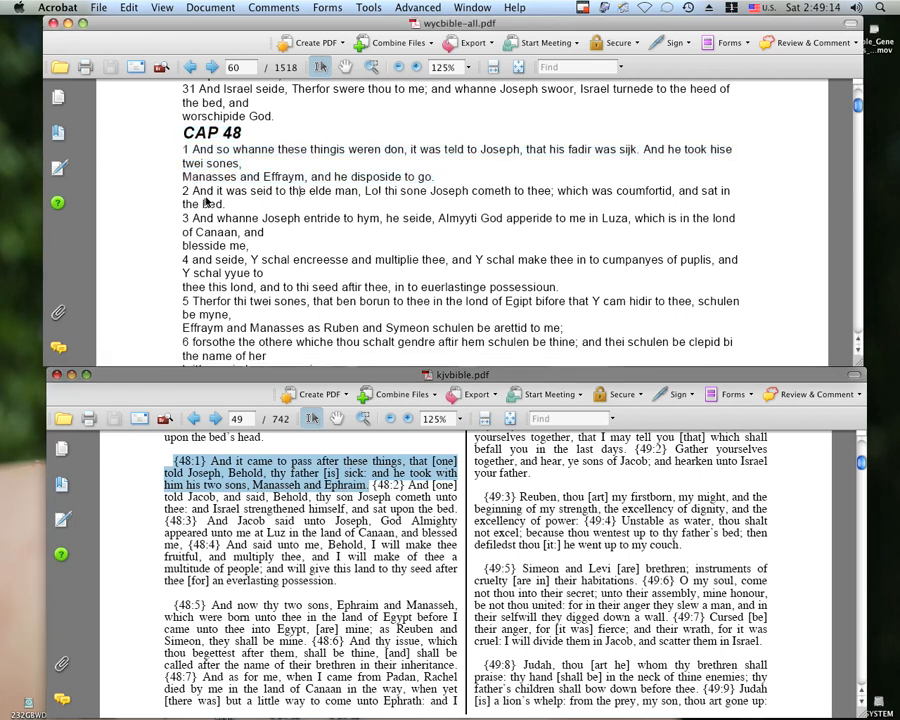
# - Highlight verses 2 through 4 of chapter 48 in the Middle English Bible
pyautogui.moveTo(182, 190); pyautogui.dragTo(248, 244)
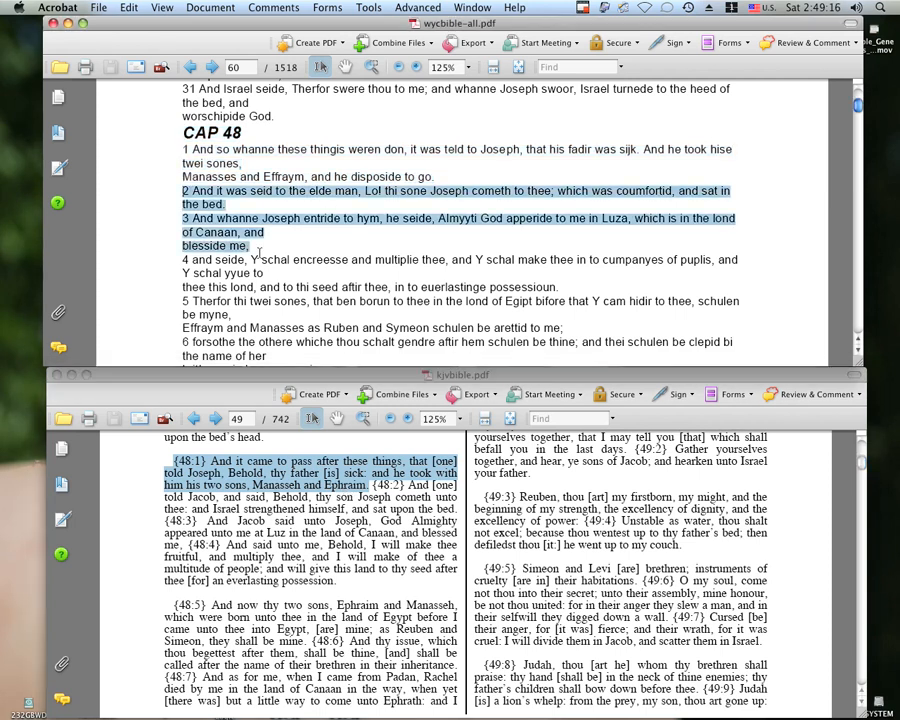
pyautogui.moveTo(180, 260); pyautogui.dragTo(560, 288)
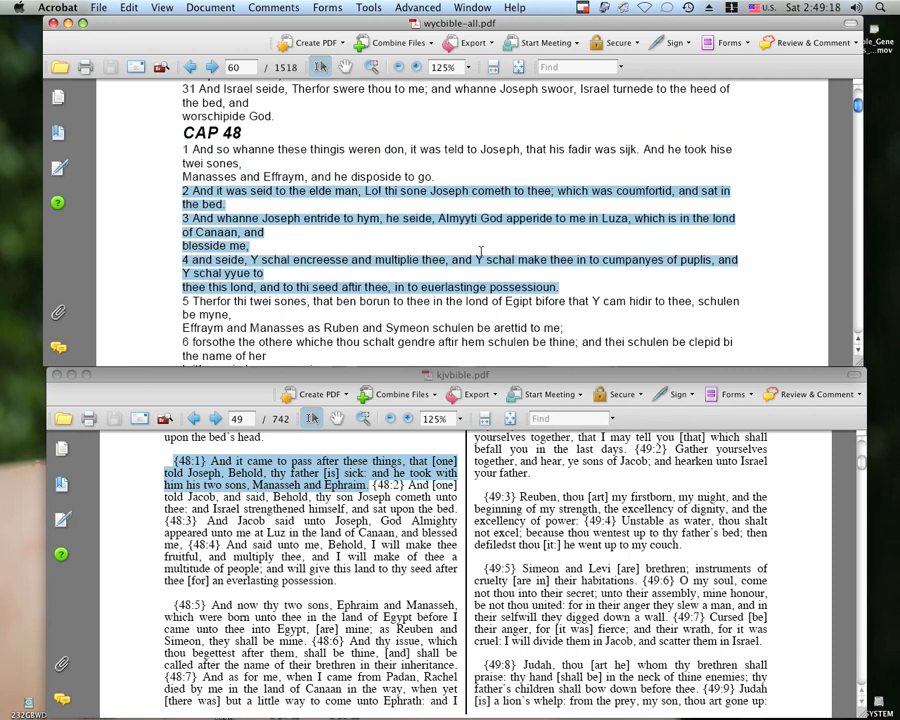
pyautogui.moveTo(280, 202)
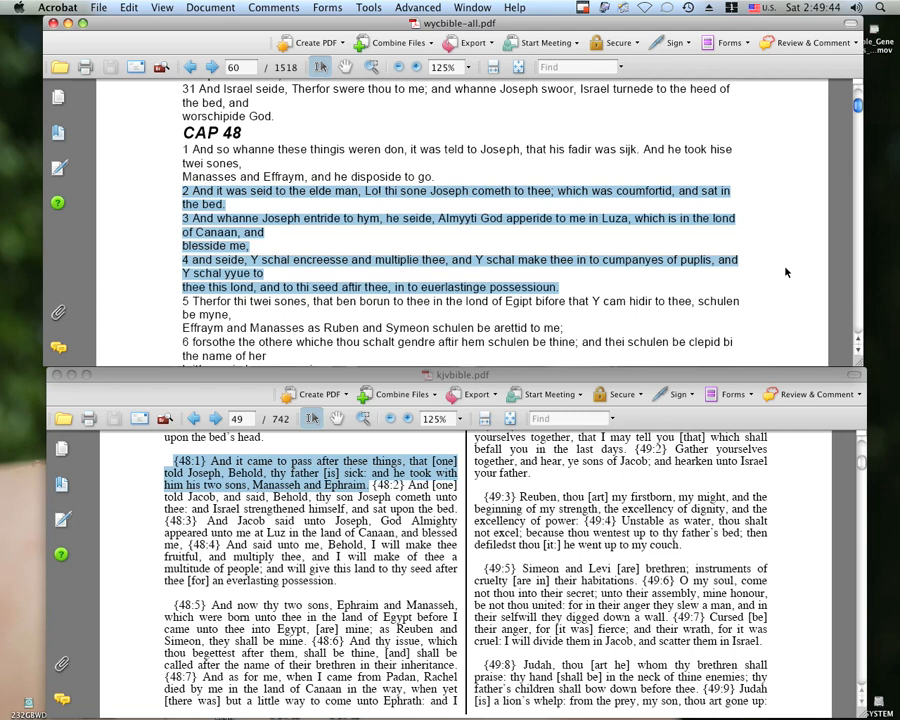
pyautogui.moveTo(790, 268)
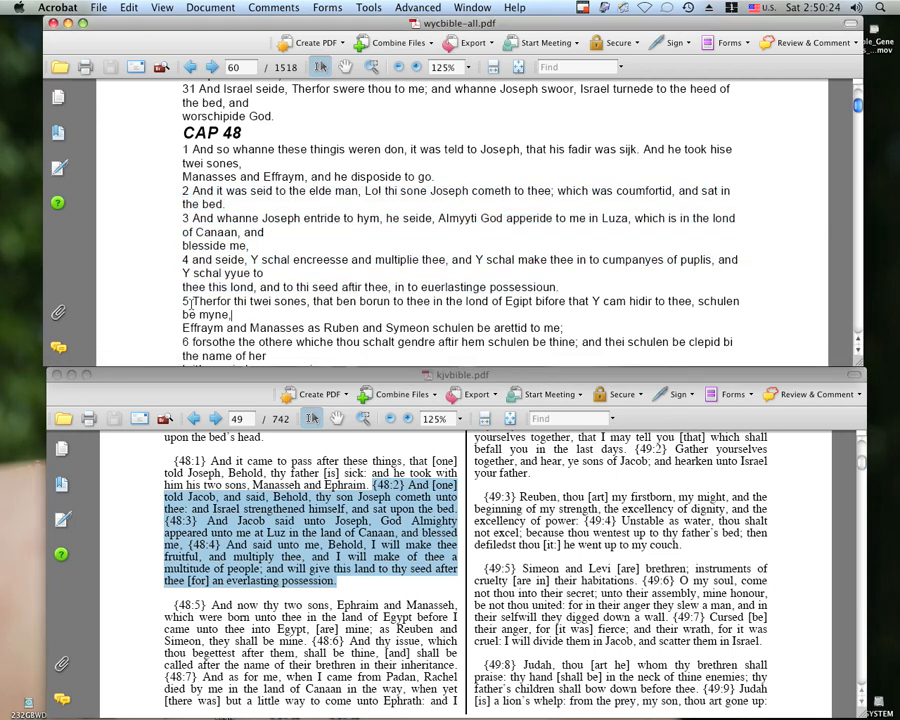
# - Scroll down and highlight verses 5 through 9 of CAP 48 in the Middle English Bible
pyautogui.scroll(-3)
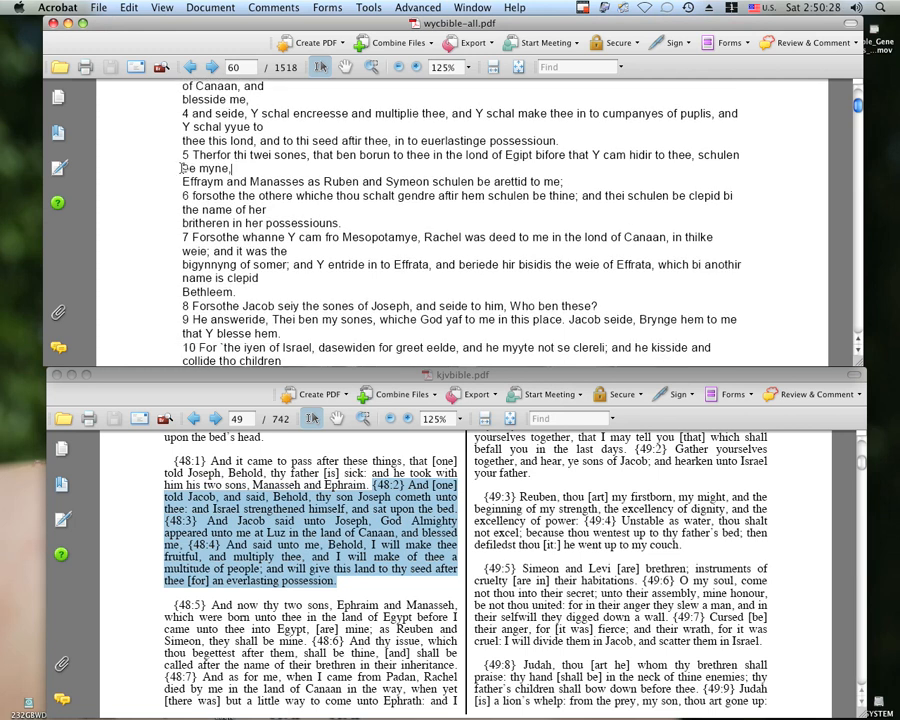
pyautogui.moveTo(182, 156); pyautogui.dragTo(236, 292)
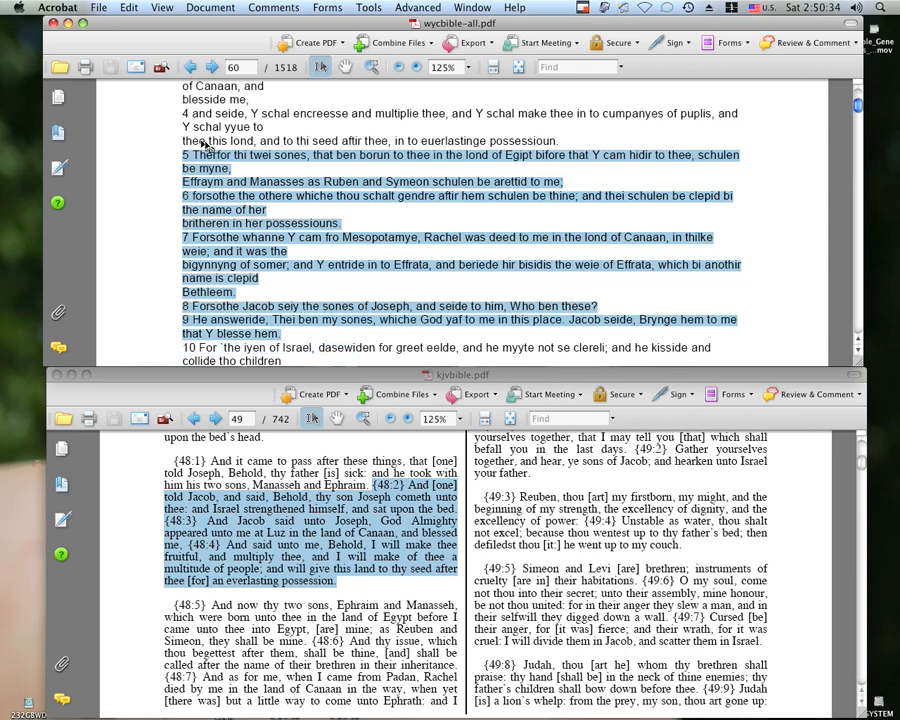
pyautogui.moveTo(172, 170)
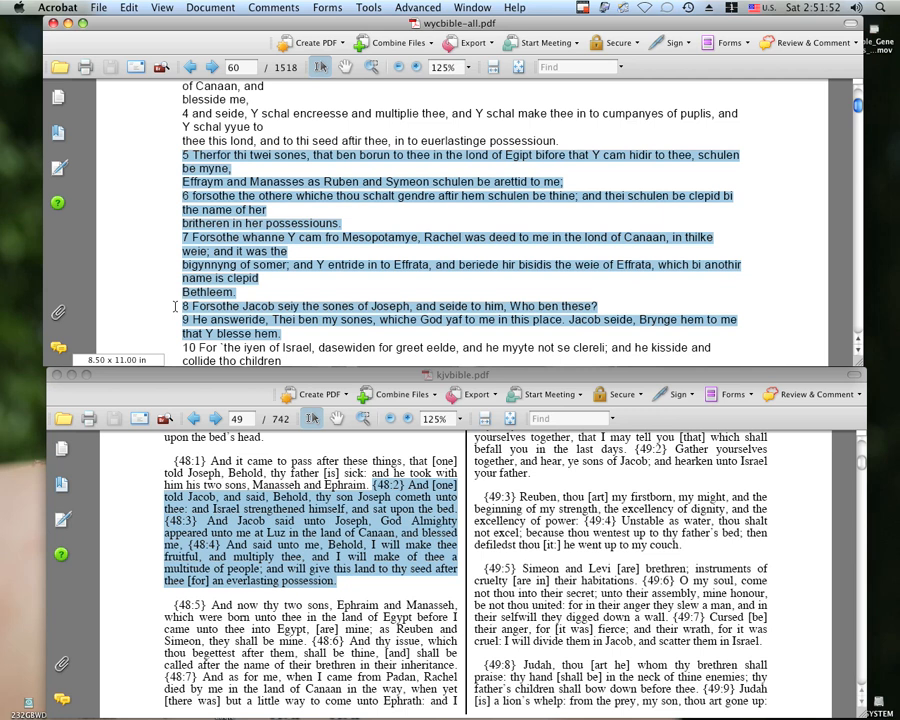
pyautogui.moveTo(158, 322)
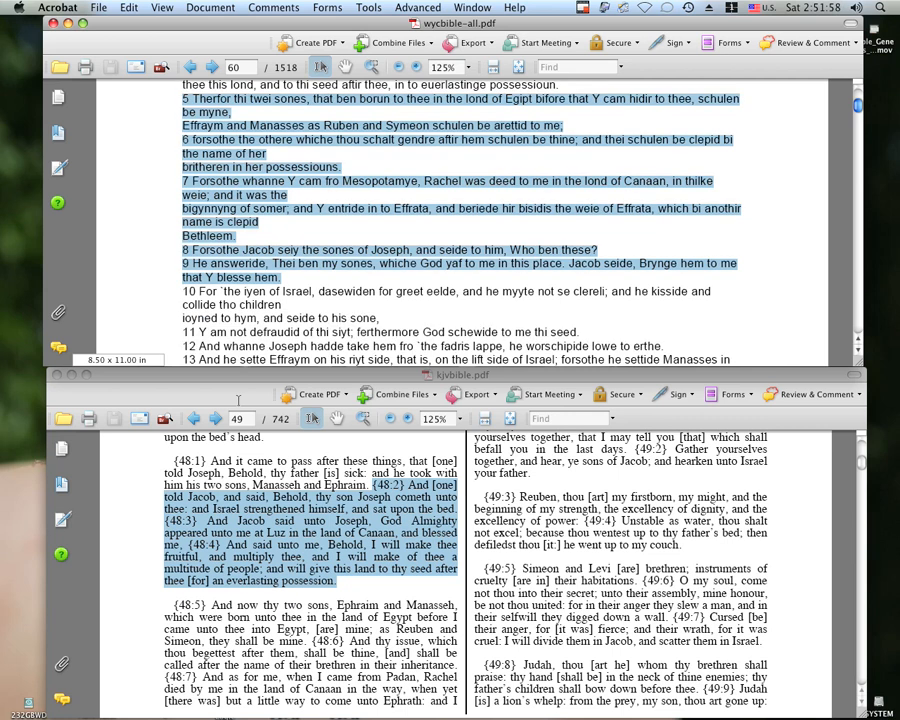
pyautogui.moveTo(404, 490)
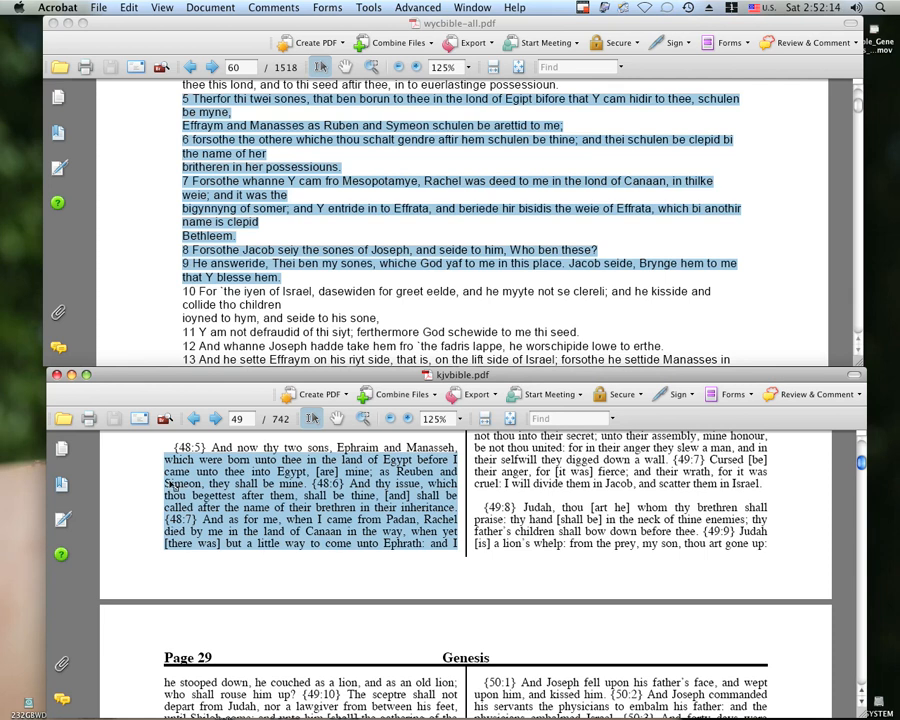
pyautogui.moveTo(144, 490)
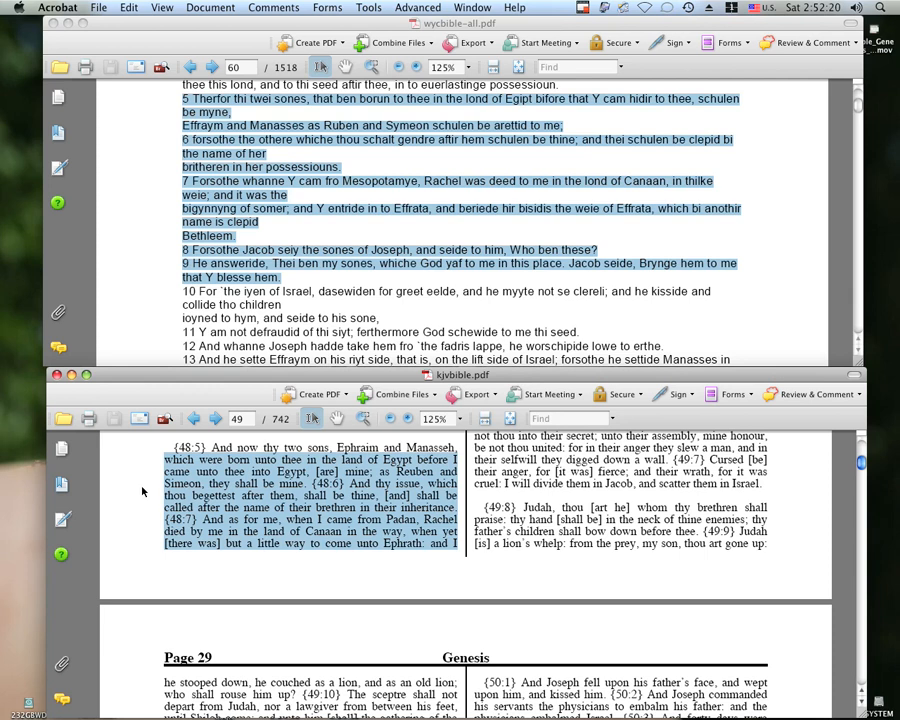
pyautogui.moveTo(148, 492)
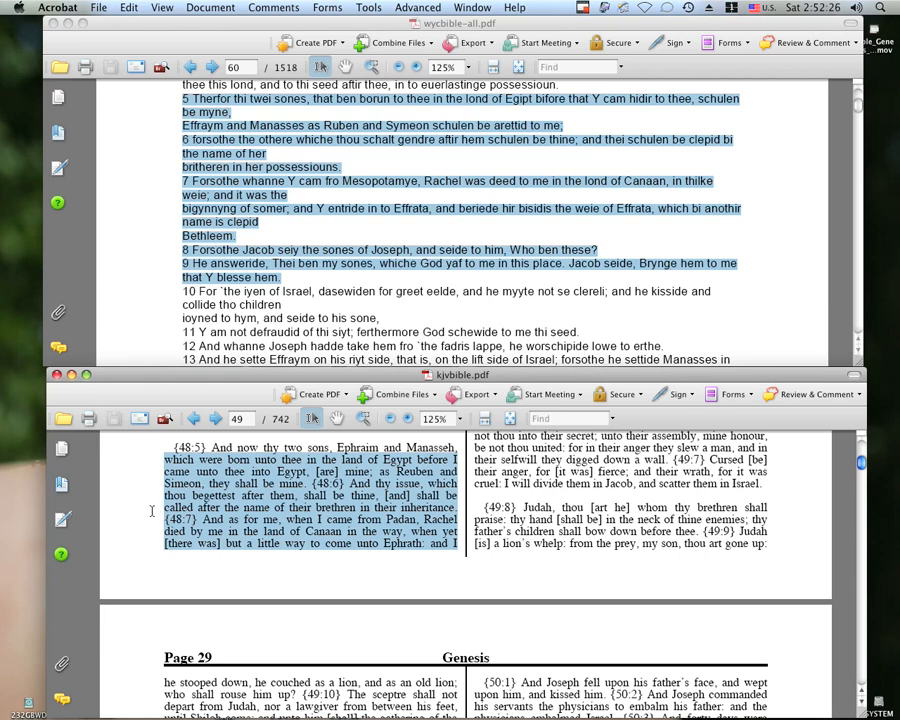
pyautogui.moveTo(410, 524)
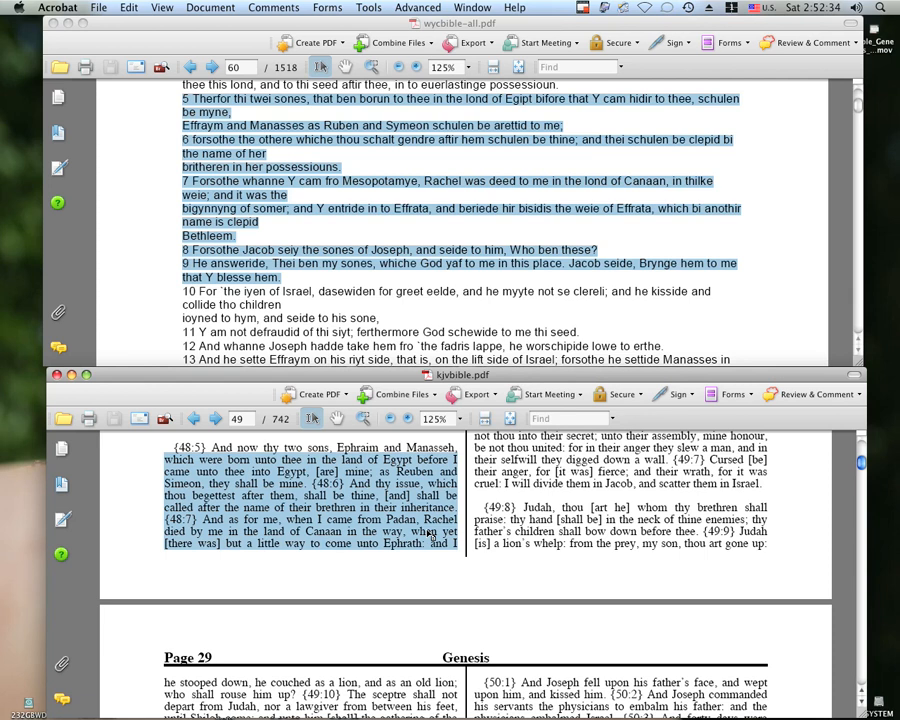
pyautogui.moveTo(248, 552)
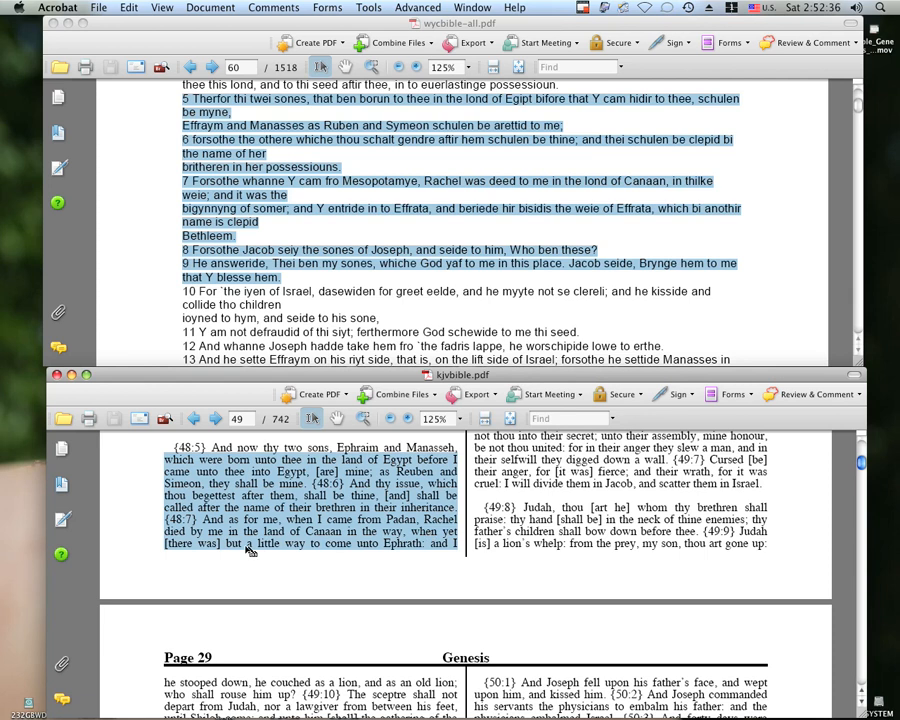
pyautogui.moveTo(540, 520)
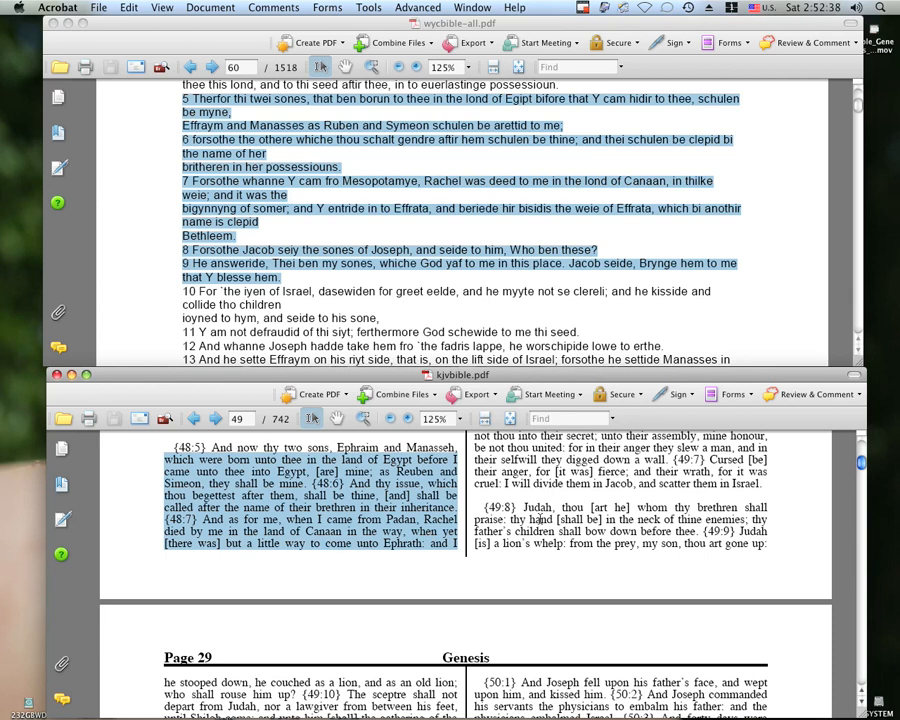